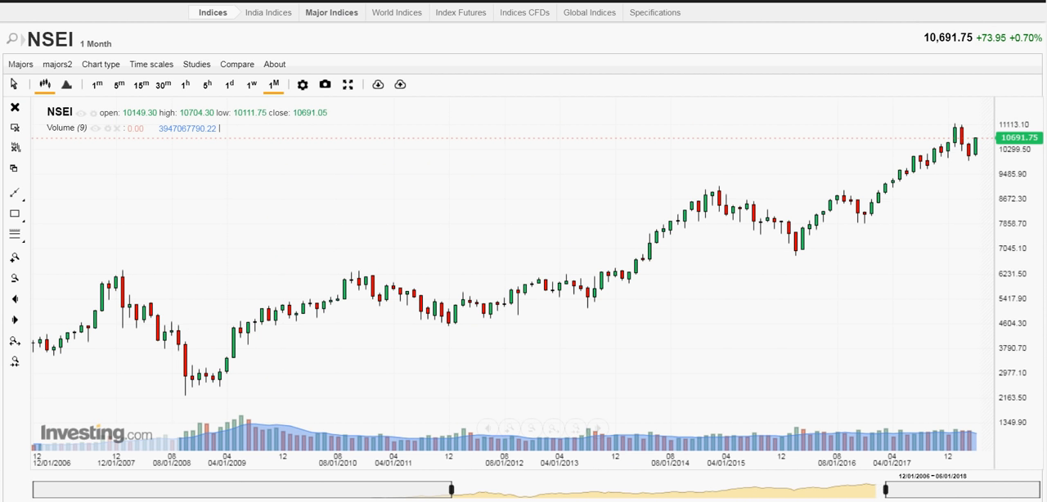
mouse_move(281, 270)
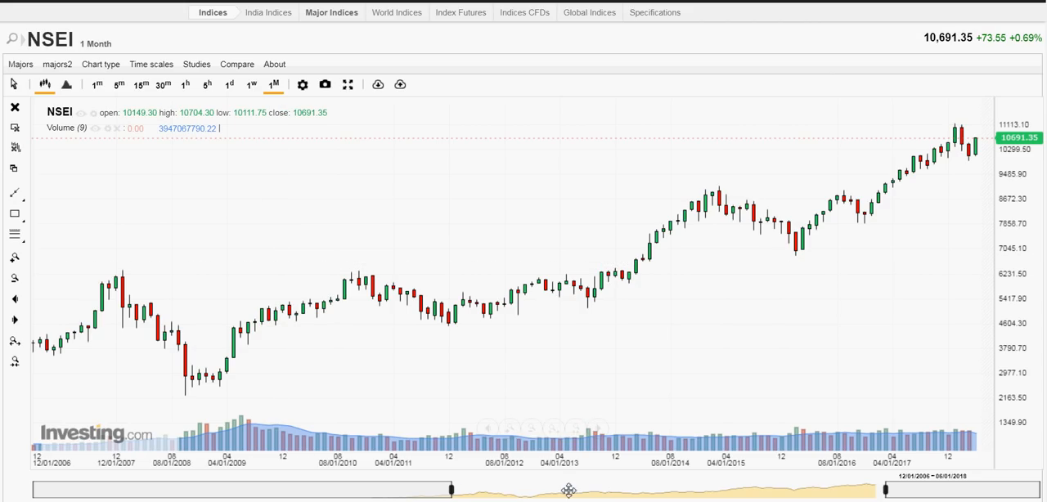
mouse_move(448, 491)
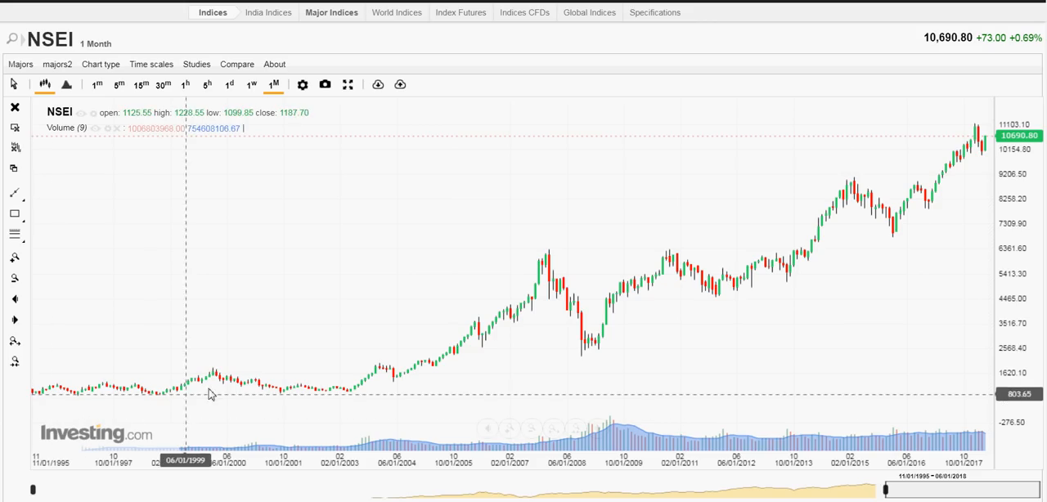
mouse_move(339, 398)
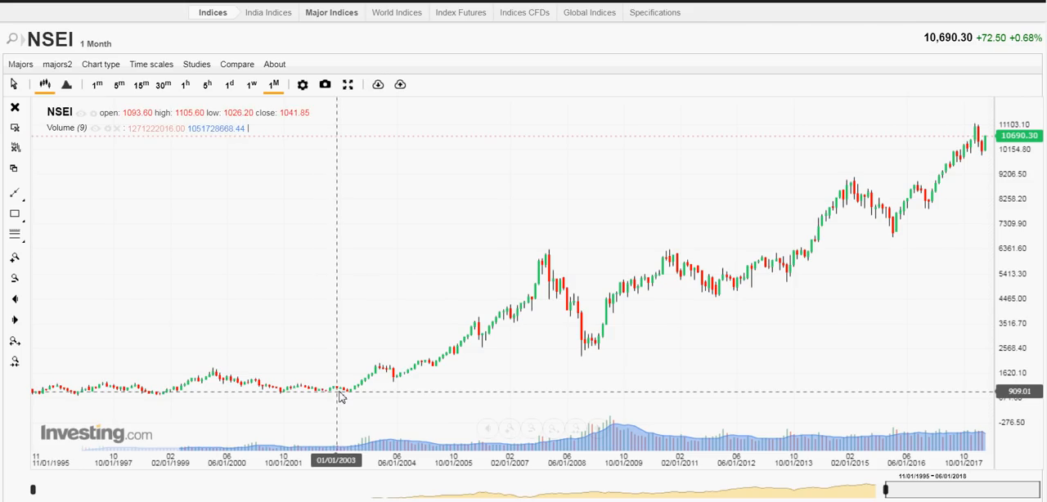
mouse_move(347, 401)
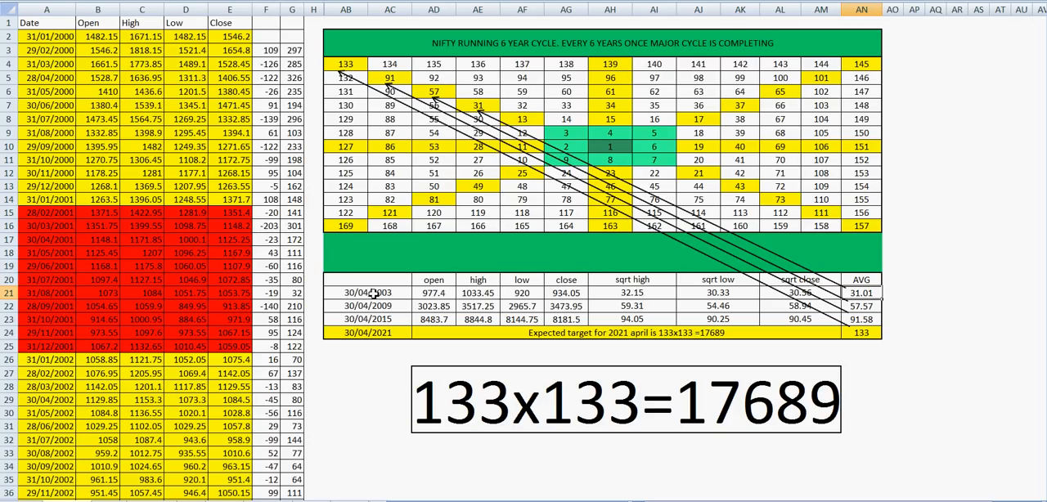
mouse_move(174, 167)
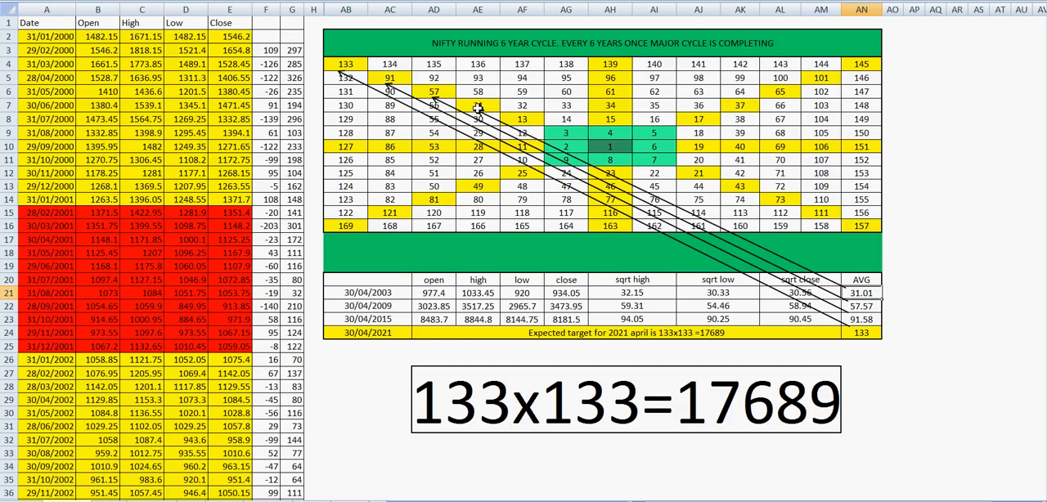
Step: Bring the Nifty 6-year cycle square-of-nine workbook to the front
click(478, 105)
text(31)
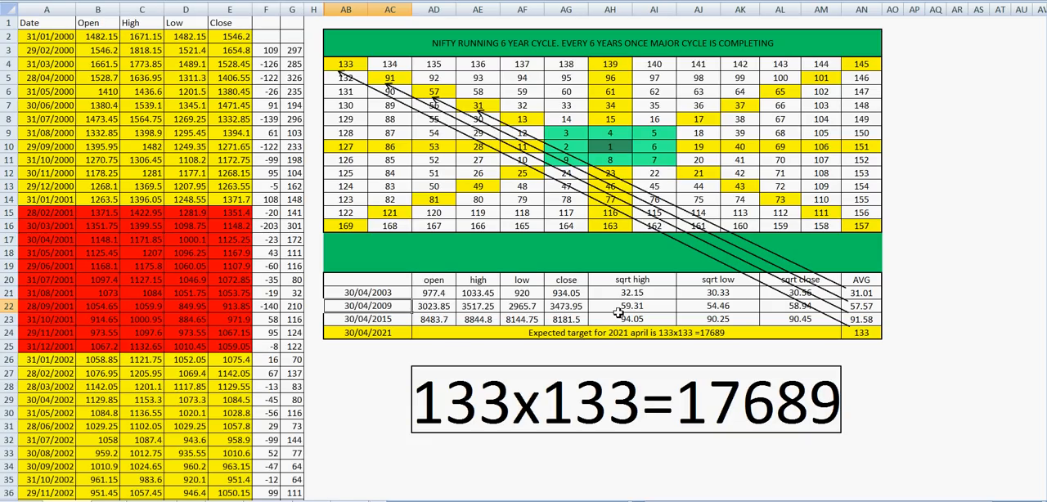
mouse_move(710, 307)
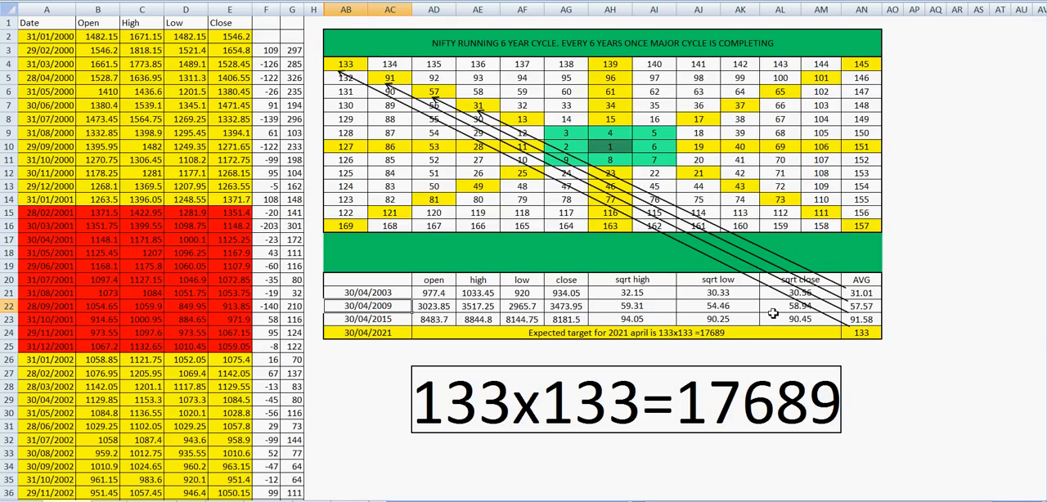
mouse_move(853, 309)
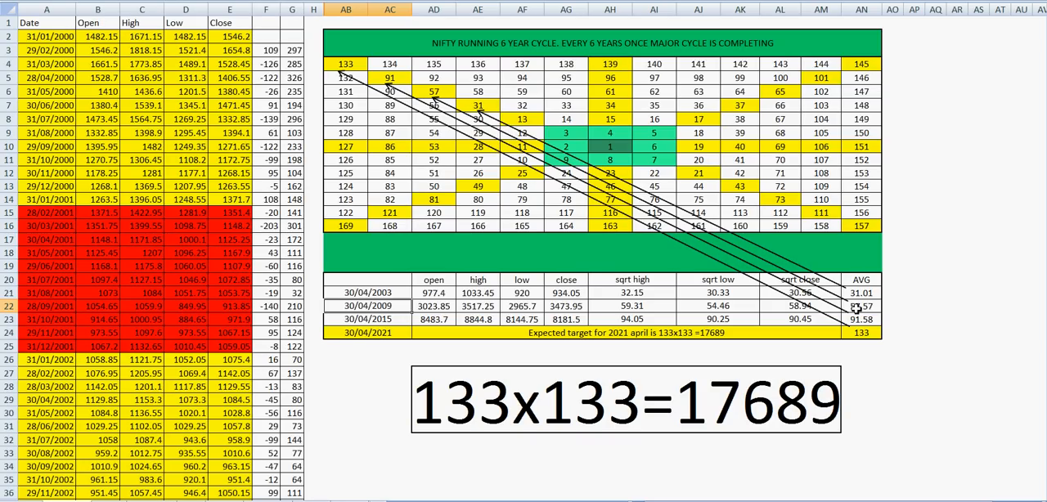
mouse_move(678, 211)
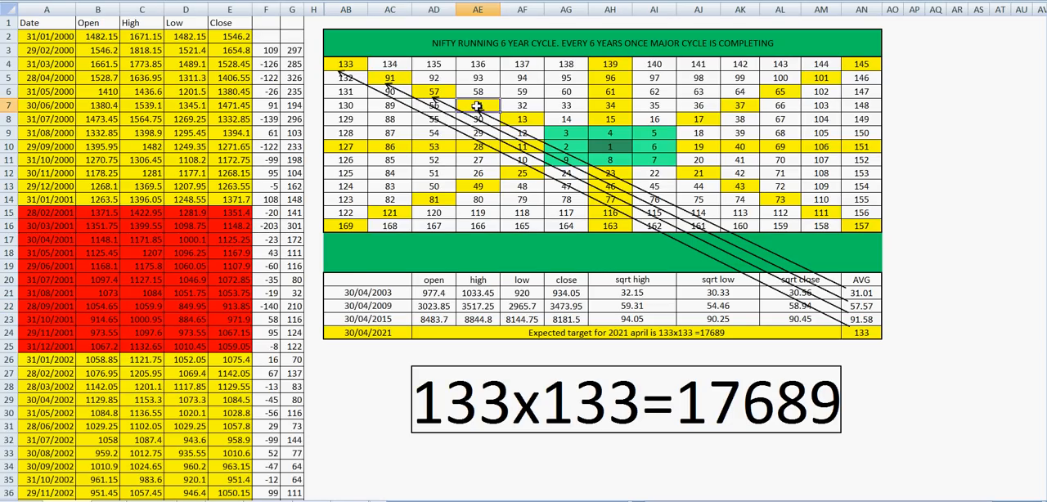
click(434, 91)
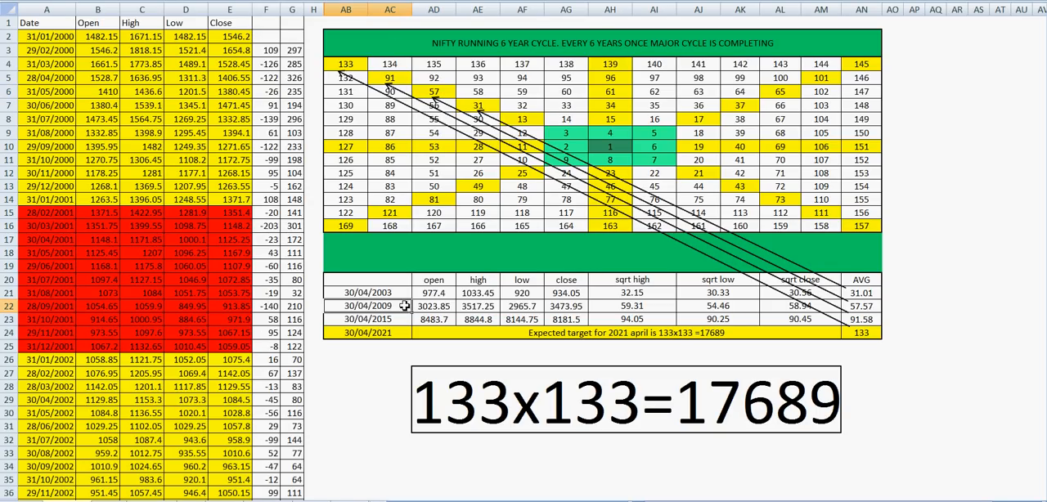
mouse_move(398, 319)
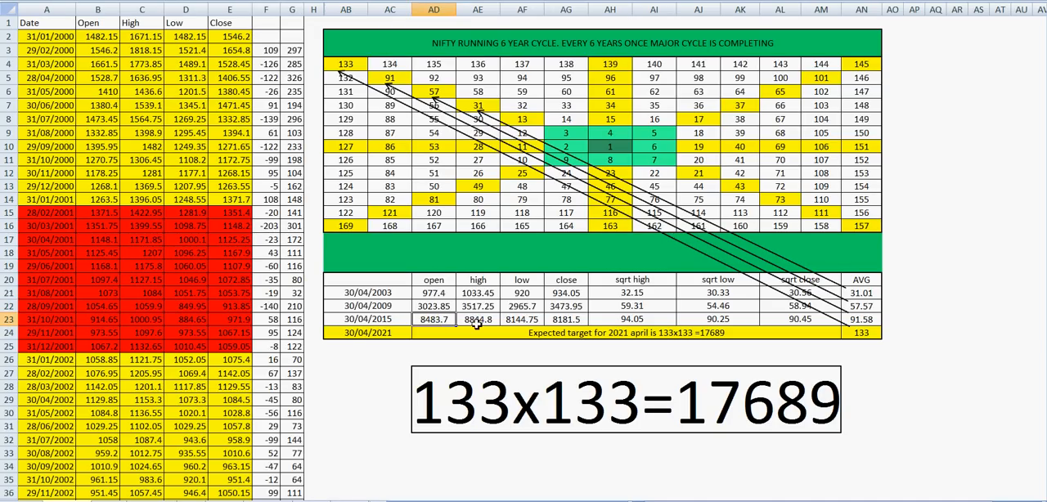
click(566, 319)
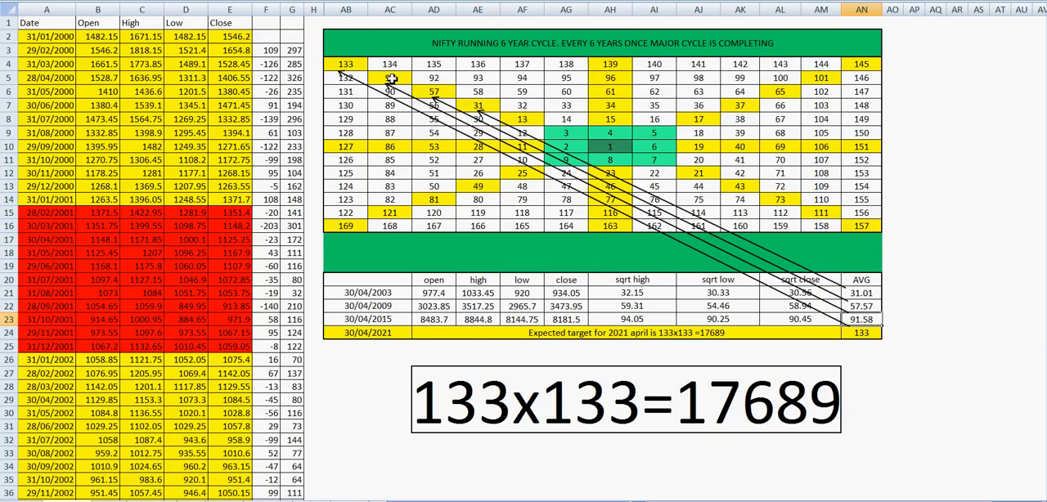
click(390, 78)
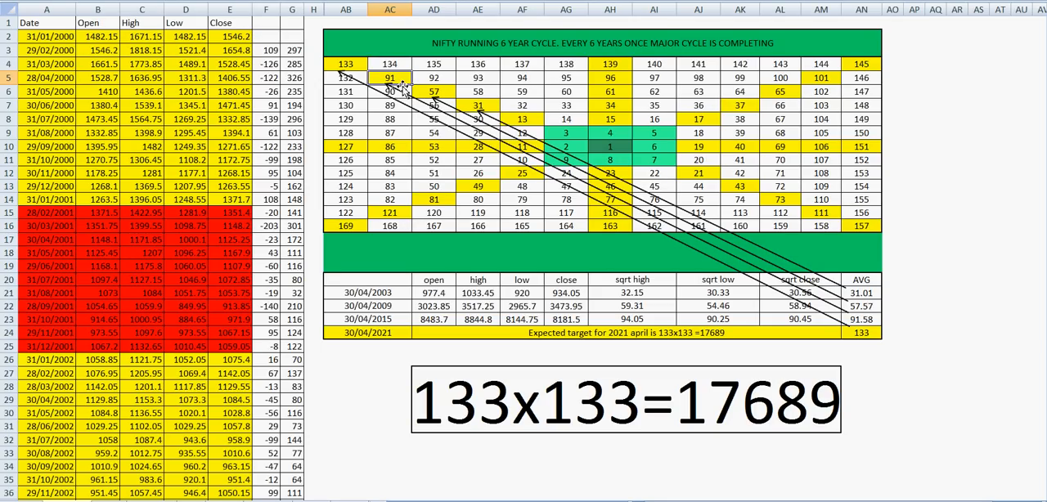
mouse_move(585, 340)
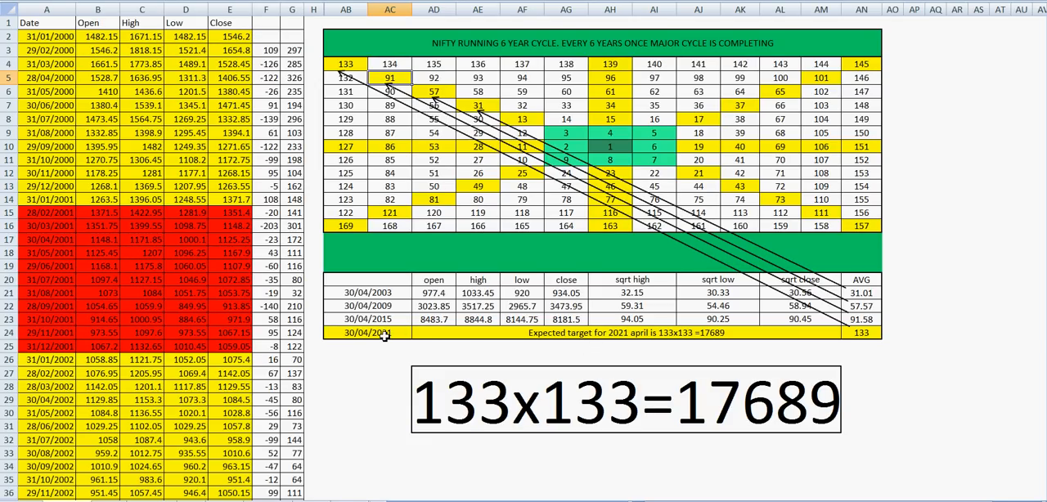
Step: Fill the 133x133=17689 target text box with green
click(368, 332)
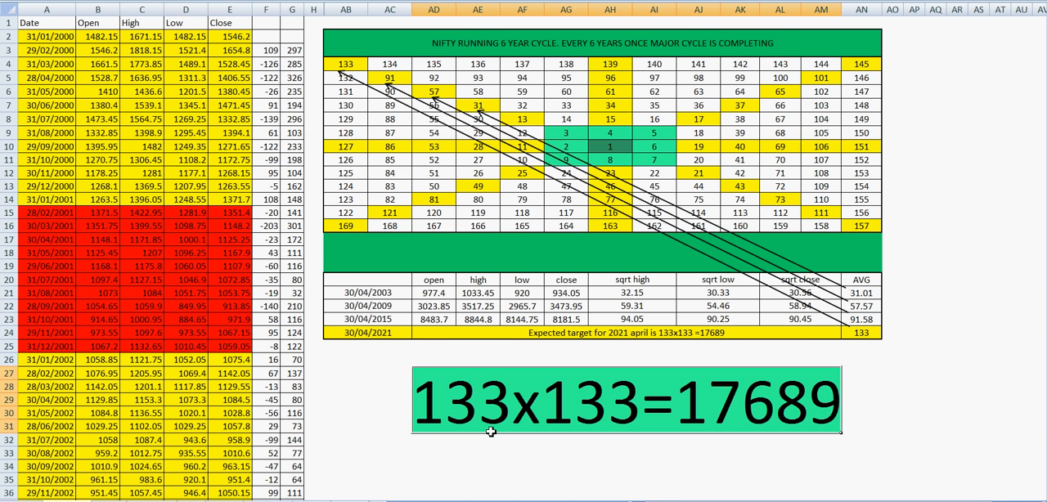
mouse_move(687, 400)
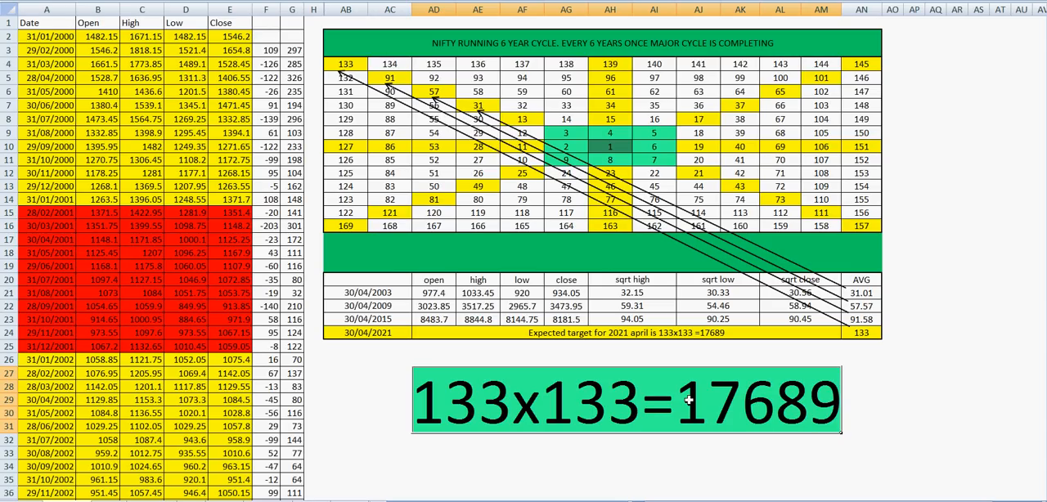